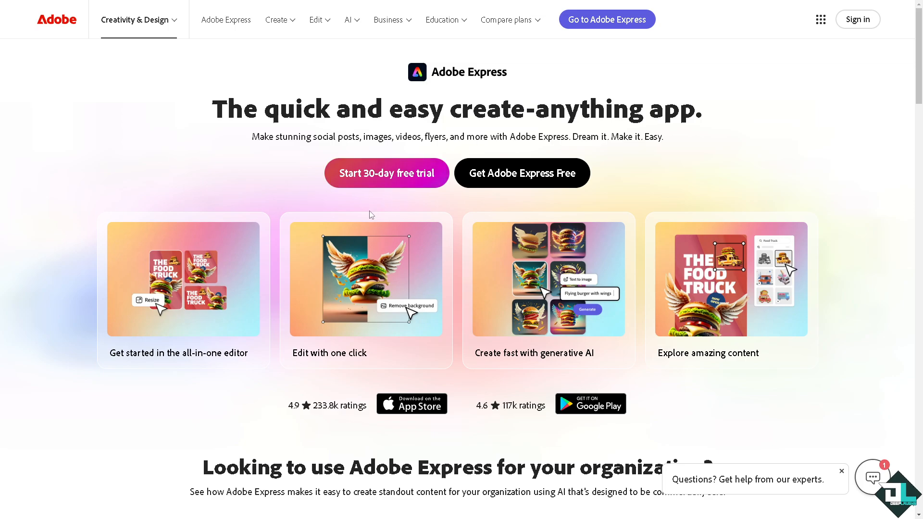
Step: Go to Adobe Express and open the 'How to Add Text in Adobe Express' project
{"action": "left_click", "coordinate": [548, 279]}
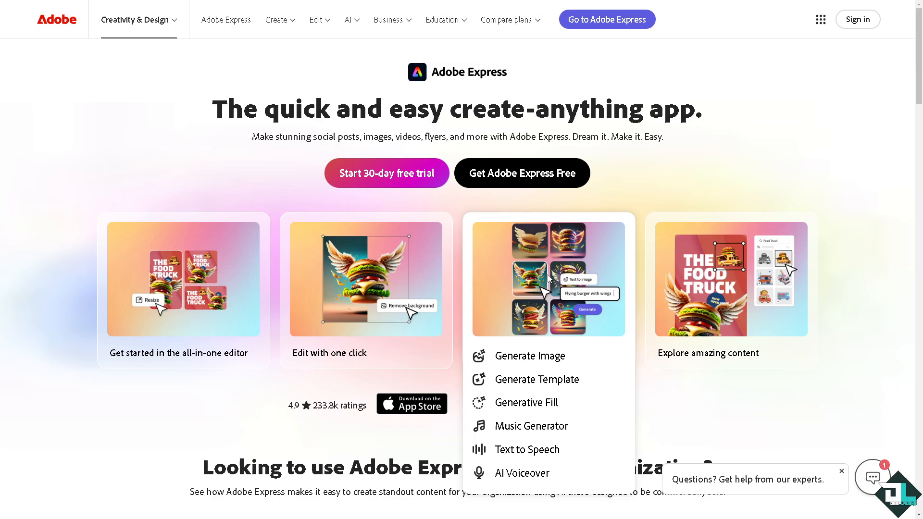
{"action": "mouse_move", "coordinate": [862, 28]}
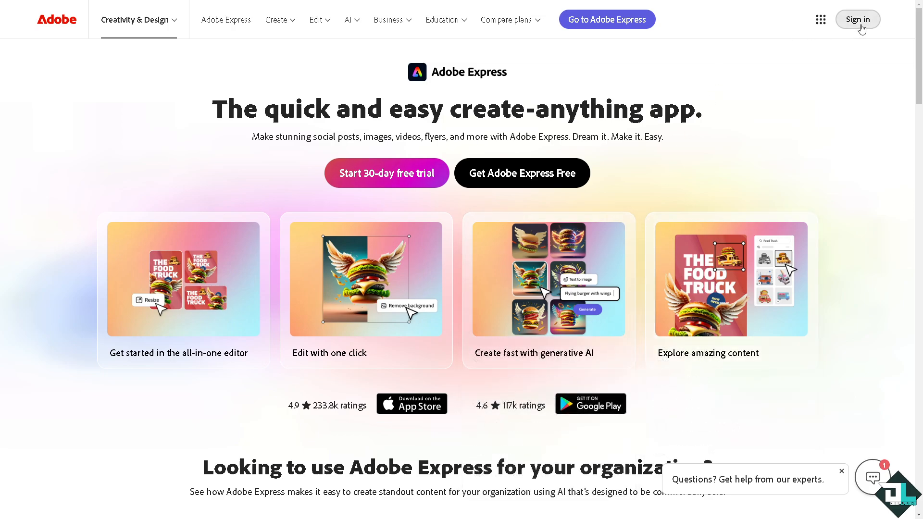
{"action": "mouse_move", "coordinate": [533, 185]}
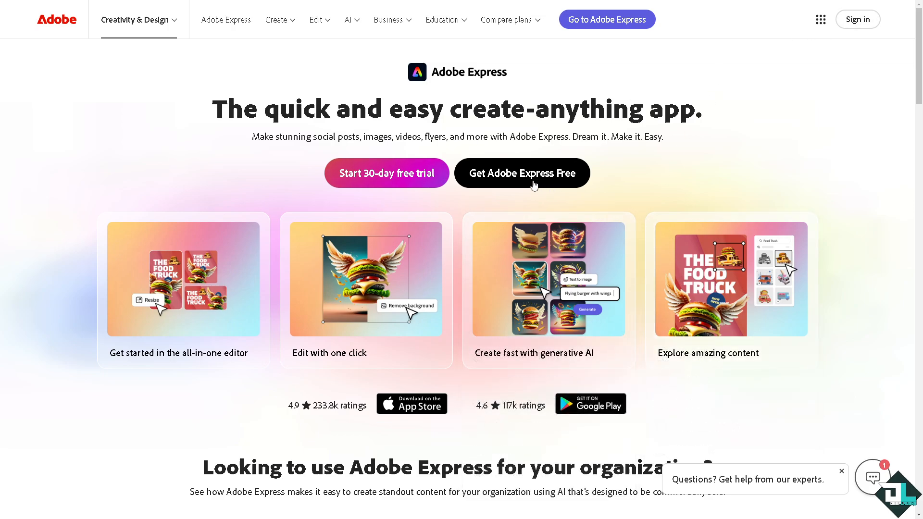
{"action": "mouse_move", "coordinate": [610, 19]}
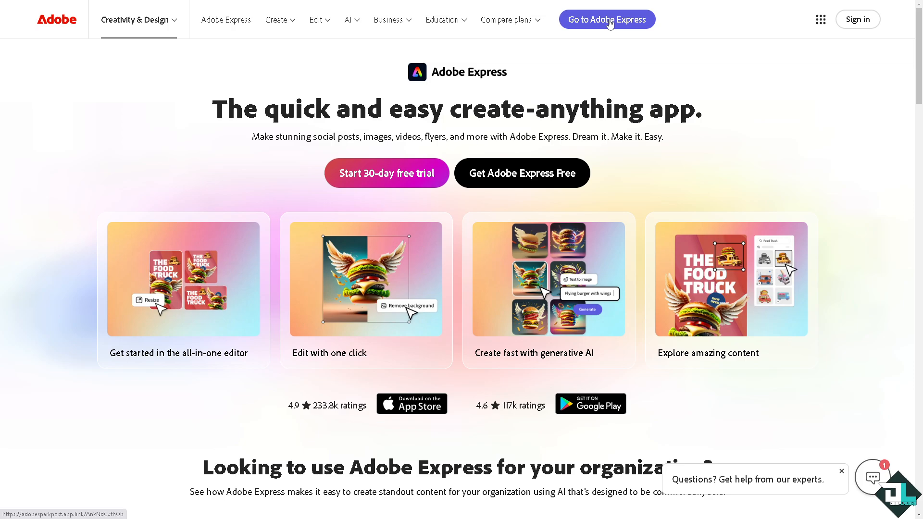
{"action": "left_click", "coordinate": [606, 19]}
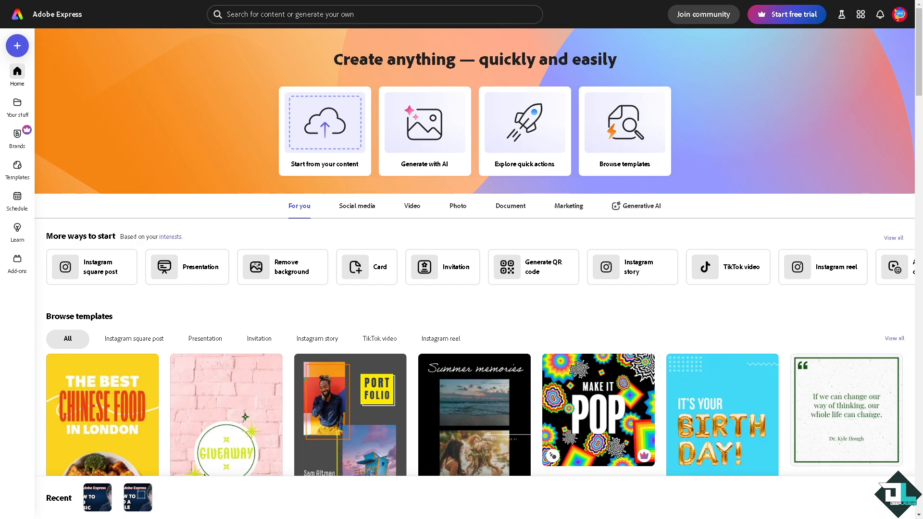
{"action": "mouse_move", "coordinate": [317, 338]}
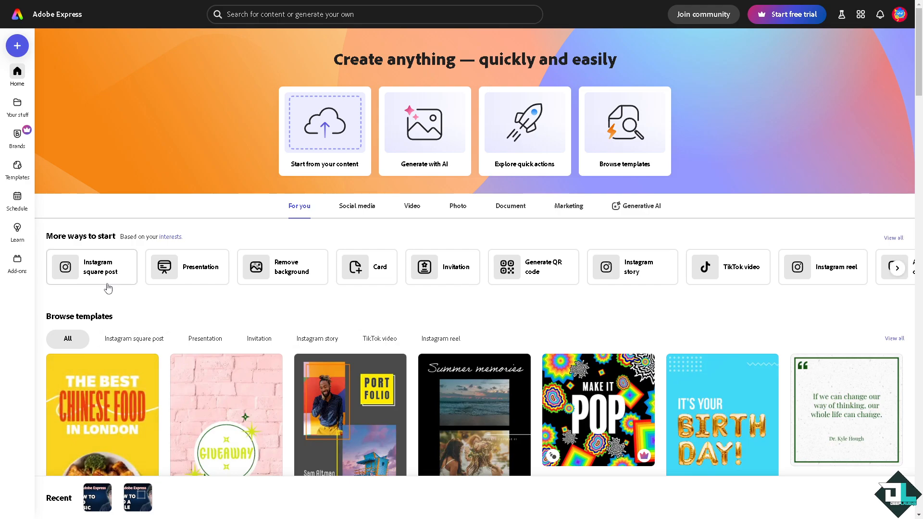
{"action": "mouse_move", "coordinate": [130, 403]}
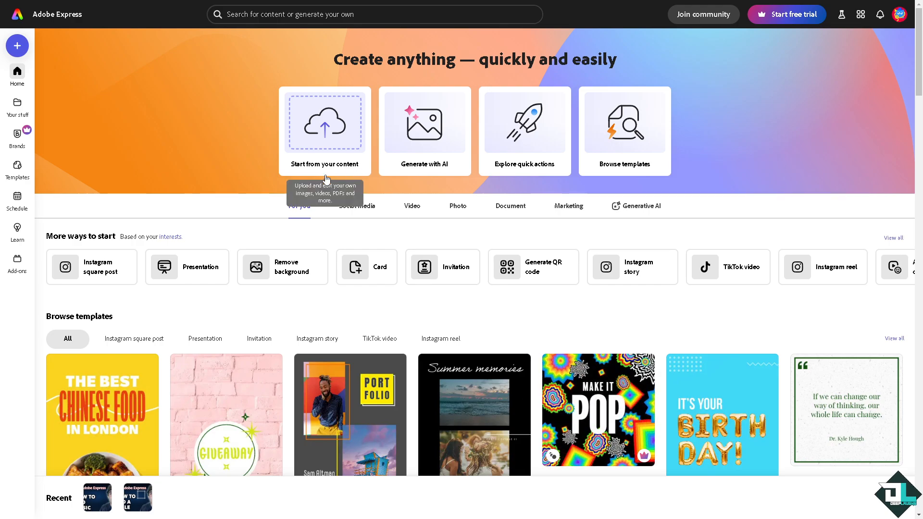
{"action": "mouse_move", "coordinate": [323, 159]}
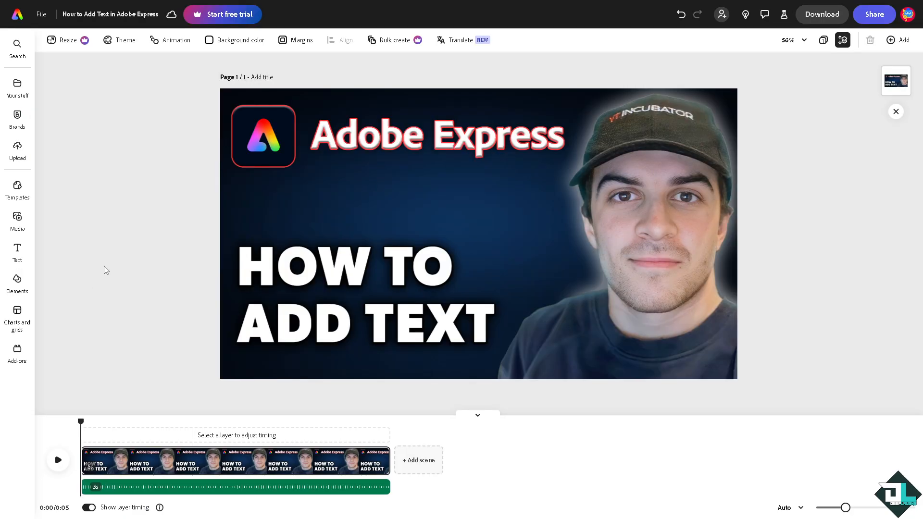
Step: Add a 'How to Add Text' text box styled in the Flood Std brush font
{"action": "left_click", "coordinate": [317, 210]}
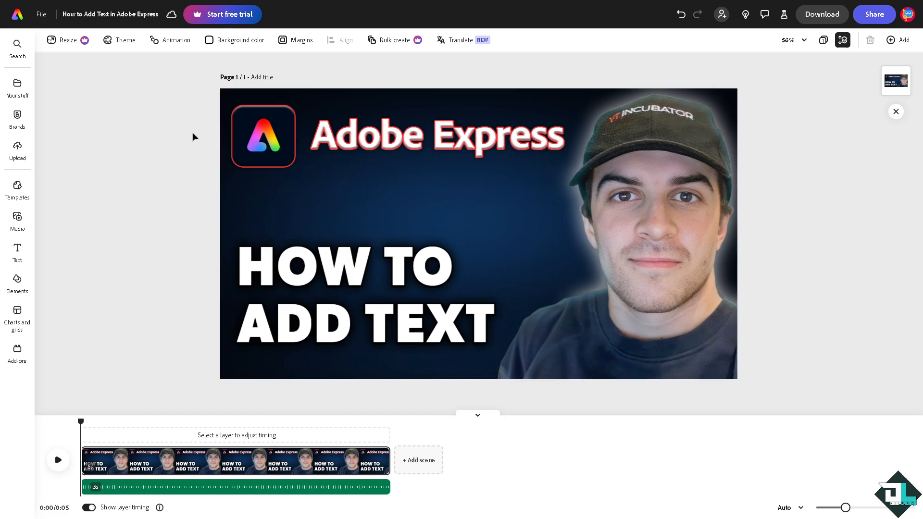
{"action": "mouse_move", "coordinate": [184, 148]}
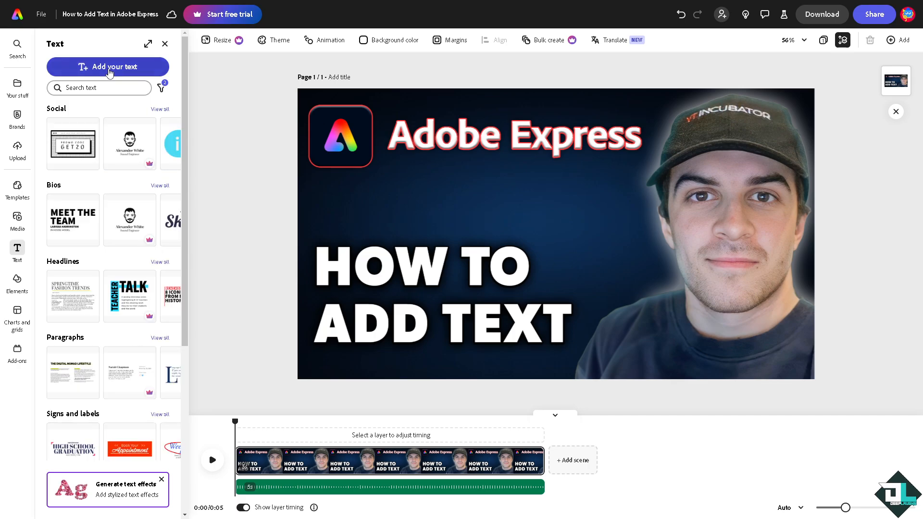
{"action": "left_click", "coordinate": [109, 66]}
{"action": "type", "text": "How to Add Text"}
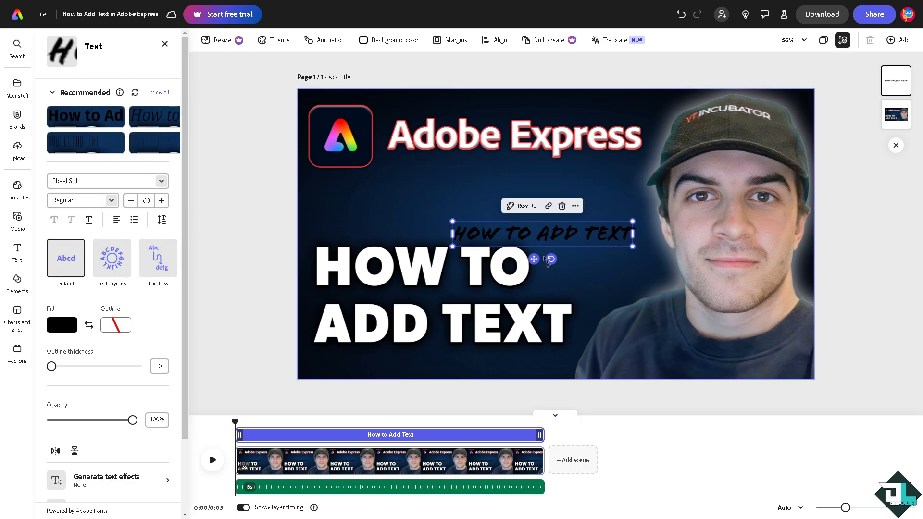
Step: Change the caption's fill colour to yellow with the Custom colour picker
{"action": "left_click", "coordinate": [61, 325]}
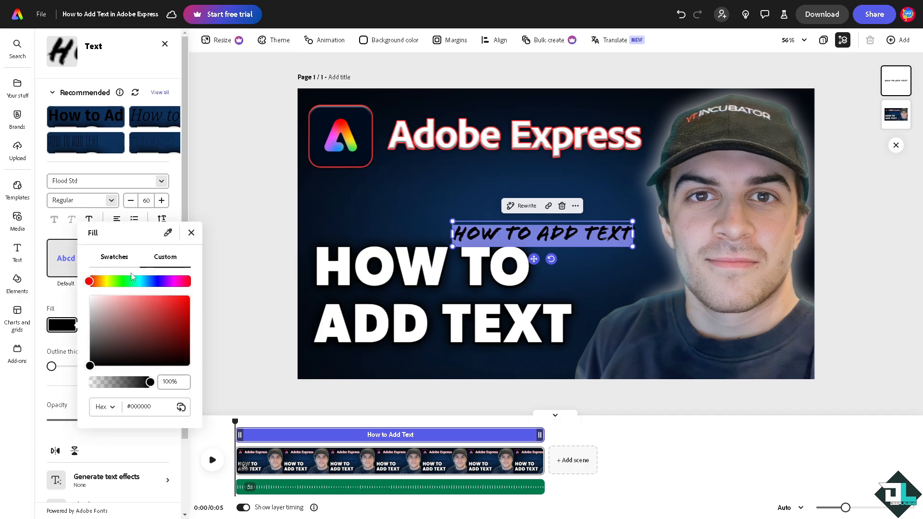
{"action": "left_click", "coordinate": [116, 281]}
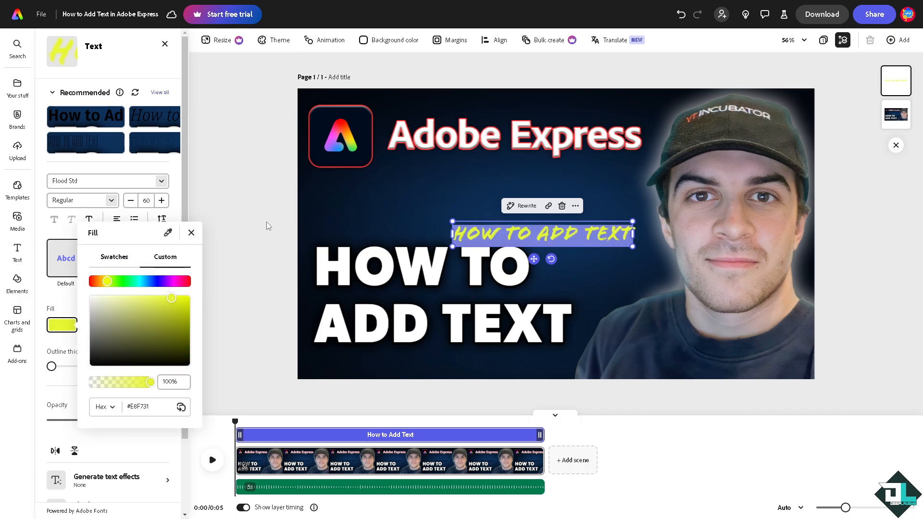
{"action": "left_click", "coordinate": [190, 233]}
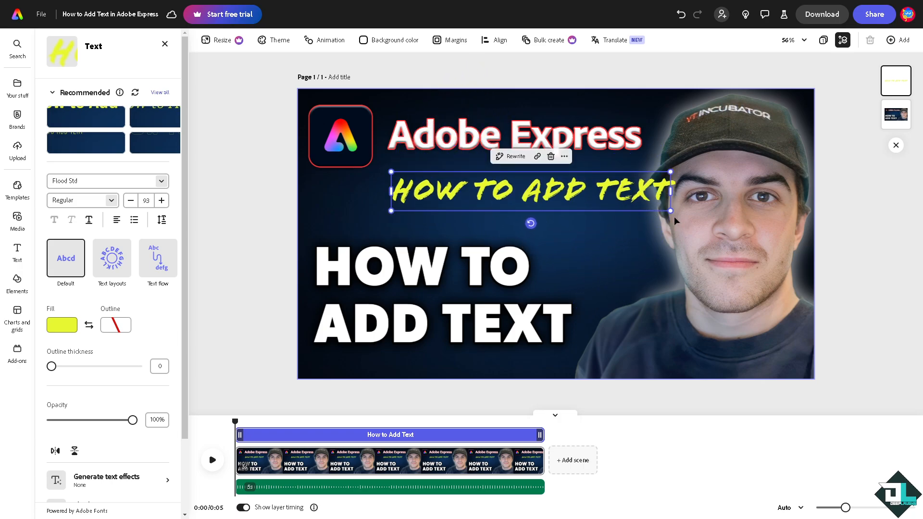
Step: Reselect the subtitle and switch its font to Alfarn after trying Alegreya Sans
{"action": "left_click", "coordinate": [131, 200]}
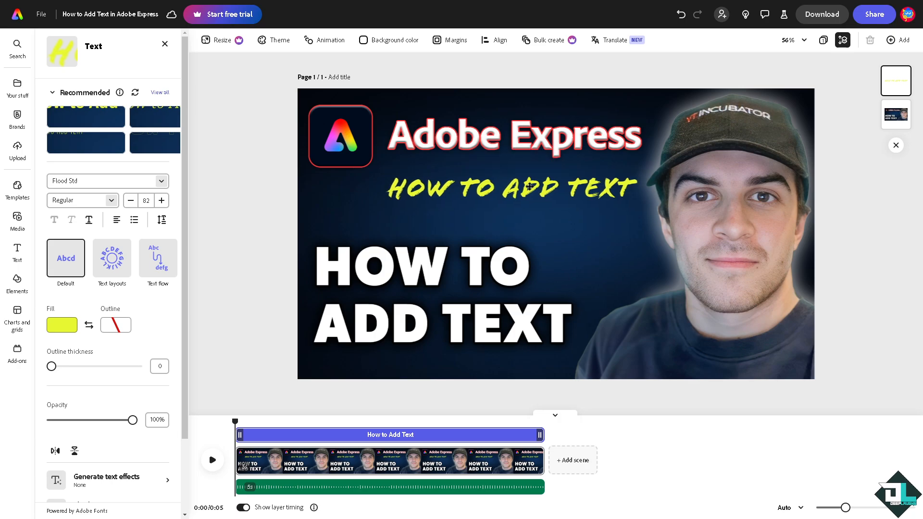
{"action": "left_click", "coordinate": [511, 186]}
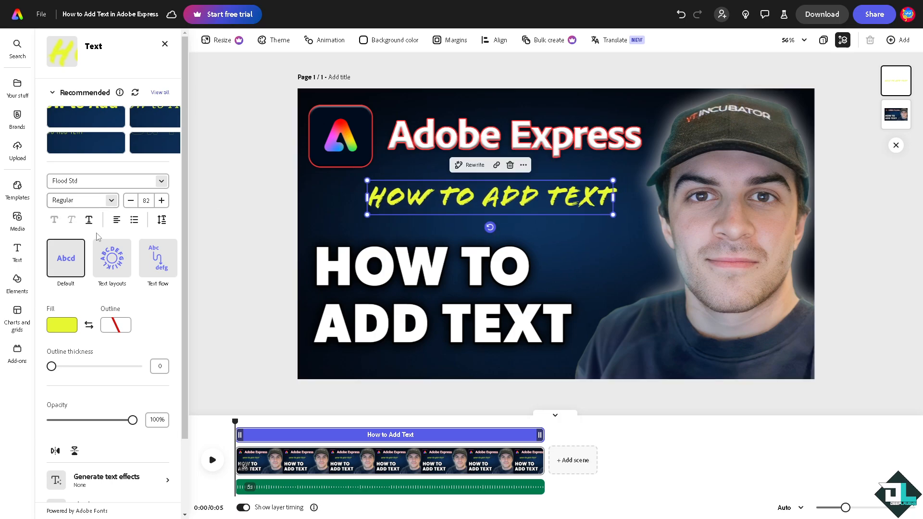
{"action": "mouse_move", "coordinate": [116, 220]}
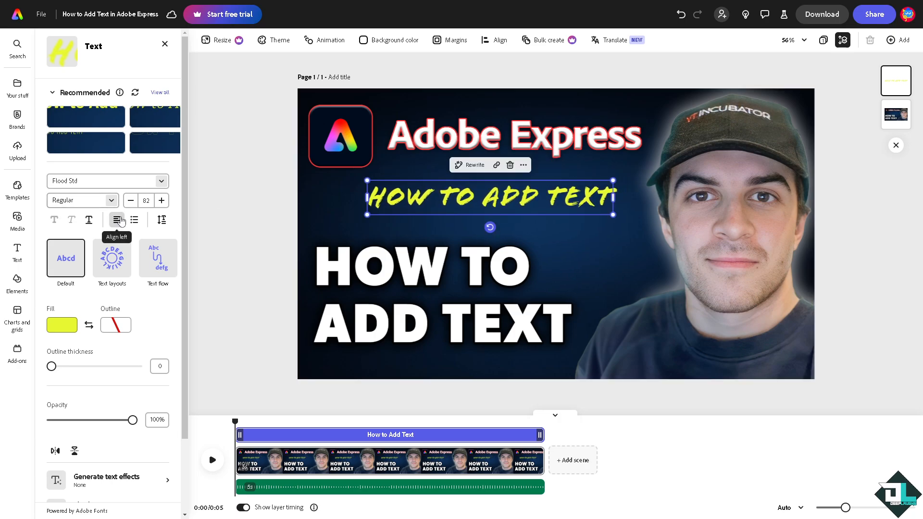
{"action": "left_click", "coordinate": [107, 180]}
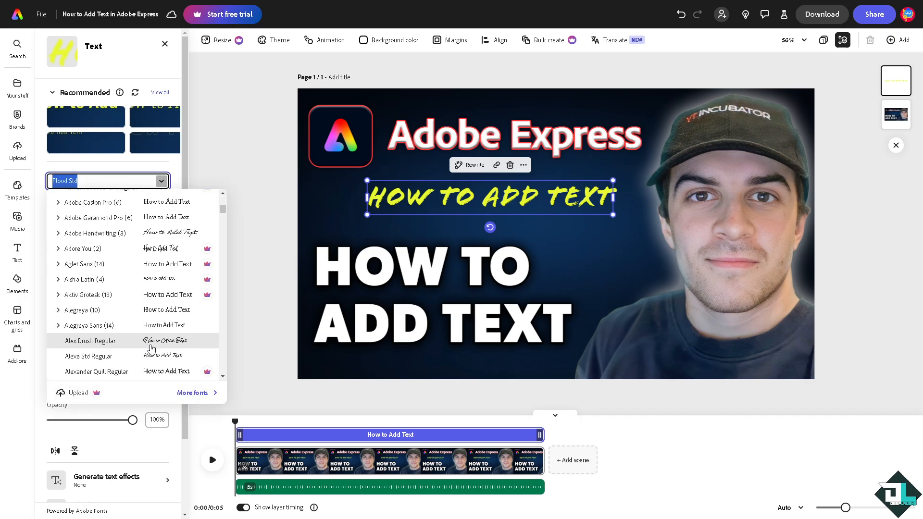
{"action": "left_click", "coordinate": [83, 325]}
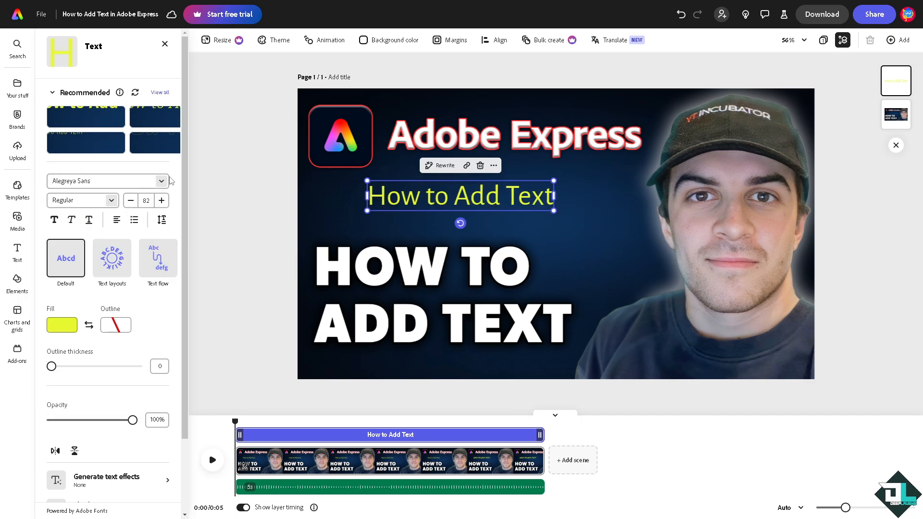
{"action": "left_click", "coordinate": [107, 181]}
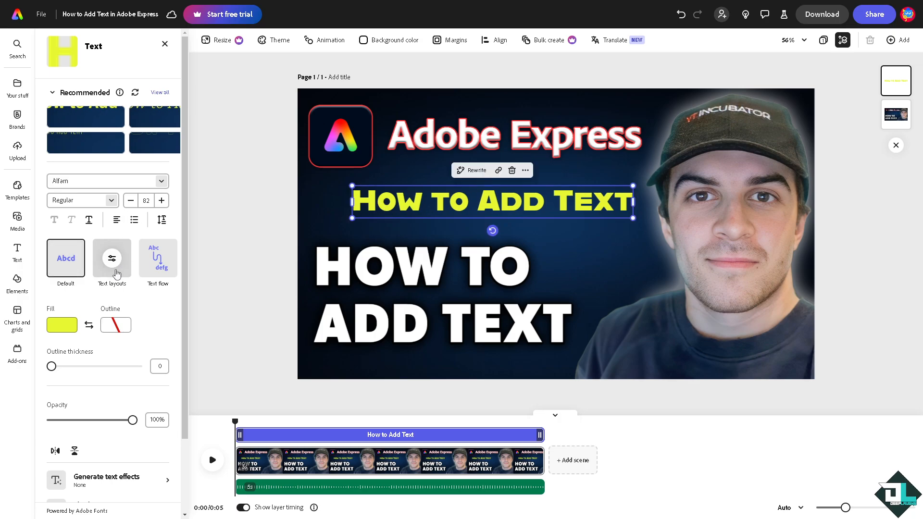
Step: Apply a soft shadow preset to the subtitle, keeping it at full opacity
{"action": "scroll", "scroll_direction": "down", "scroll_amount": 3}
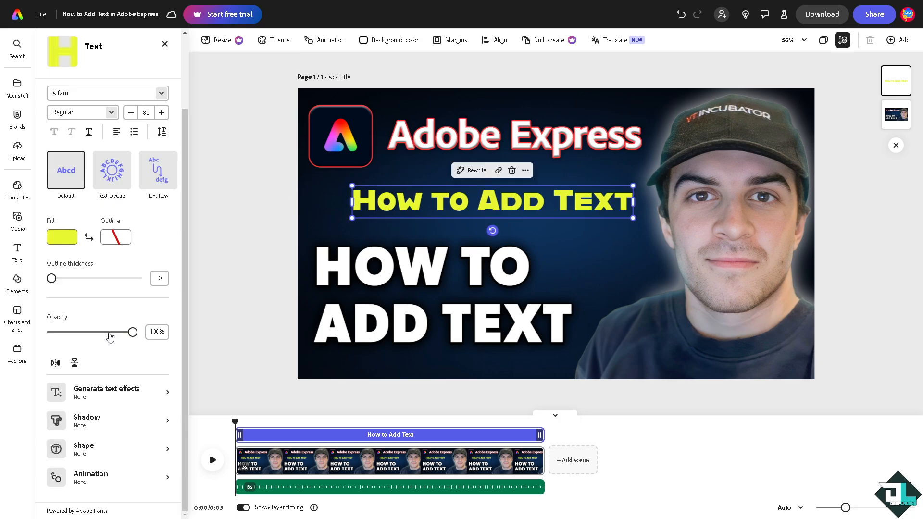
{"action": "left_click_drag", "start_coordinate": [132, 332], "coordinate": [60, 332]}
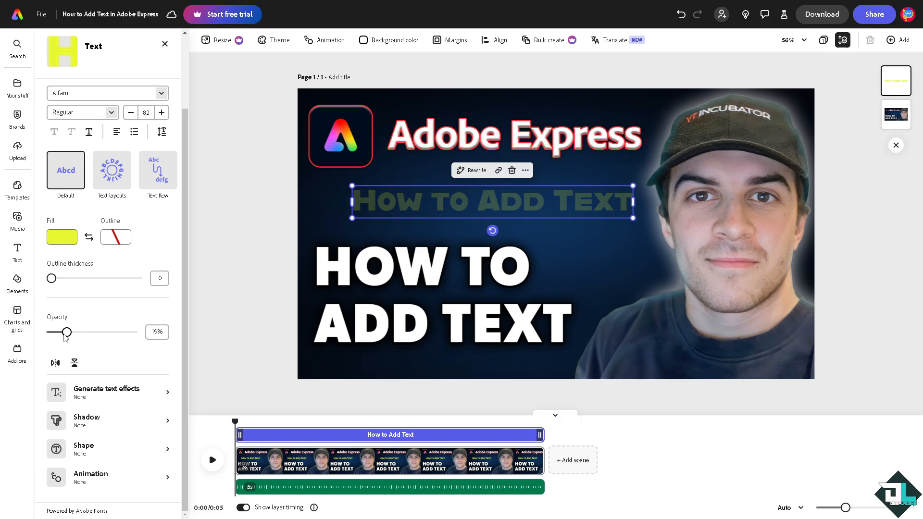
{"action": "left_click_drag", "start_coordinate": [61, 332], "coordinate": [134, 333]}
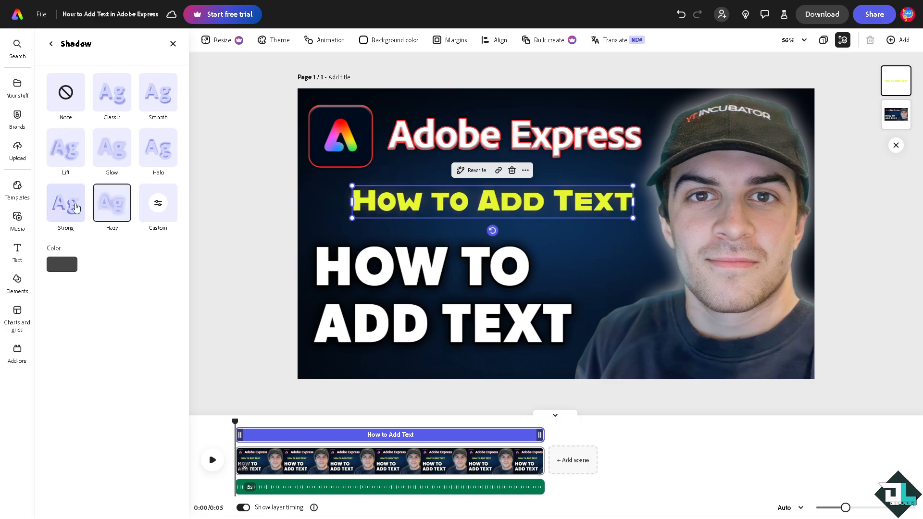
{"action": "left_click", "coordinate": [65, 203]}
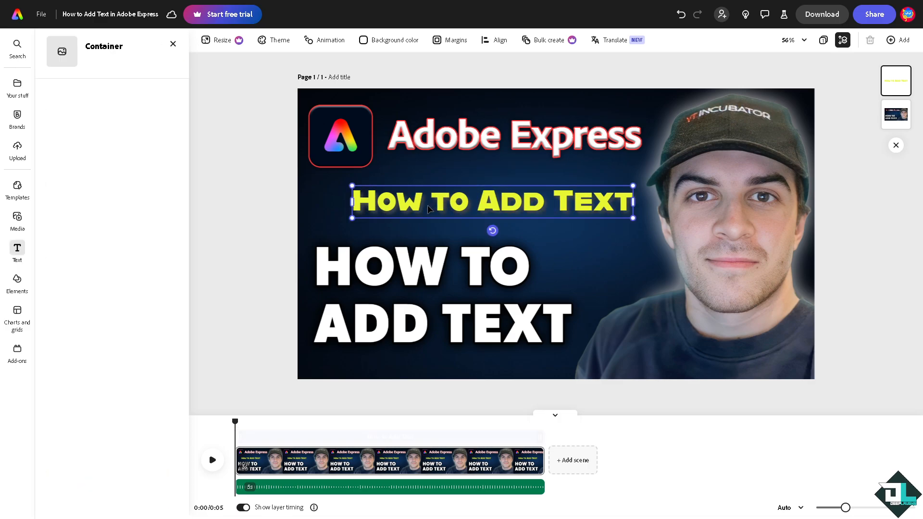
{"action": "left_click", "coordinate": [493, 200]}
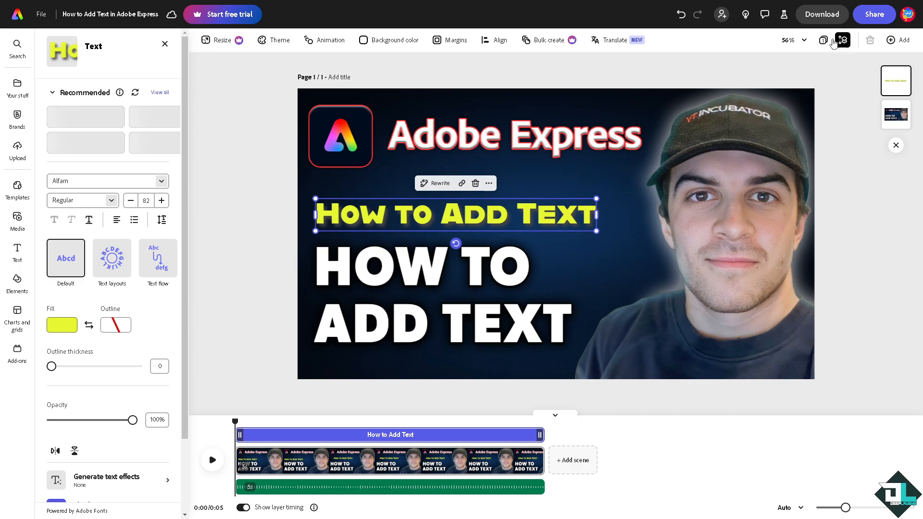
Step: Review the download options, then copy the design's share link and close Share
{"action": "left_click", "coordinate": [820, 14]}
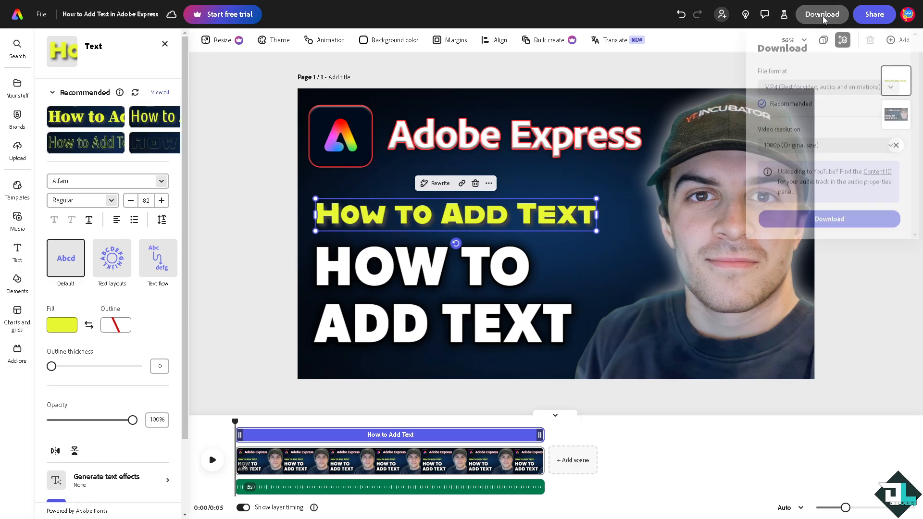
{"action": "left_click", "coordinate": [826, 88]}
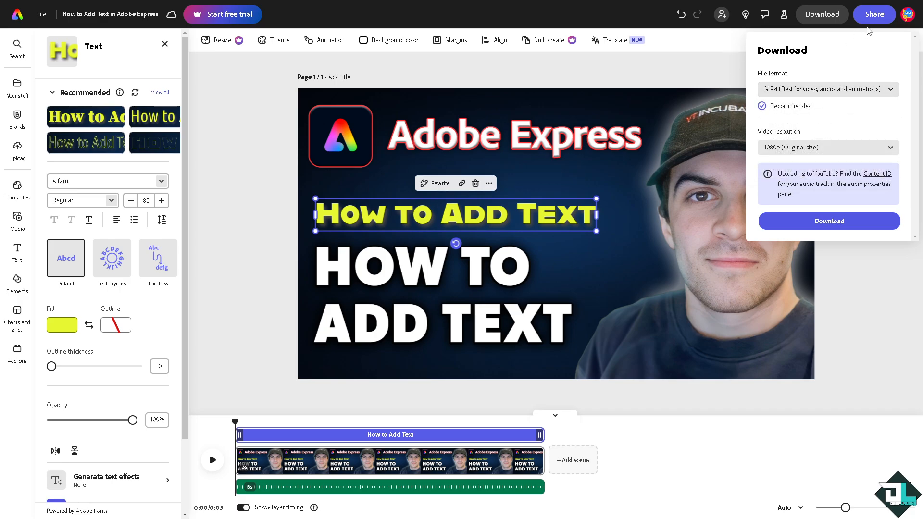
{"action": "left_click", "coordinate": [873, 14]}
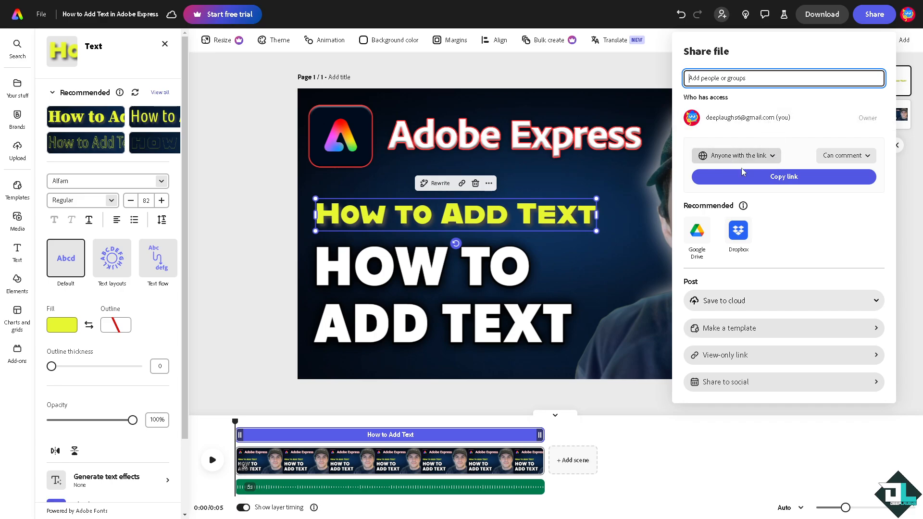
{"action": "left_click", "coordinate": [782, 177]}
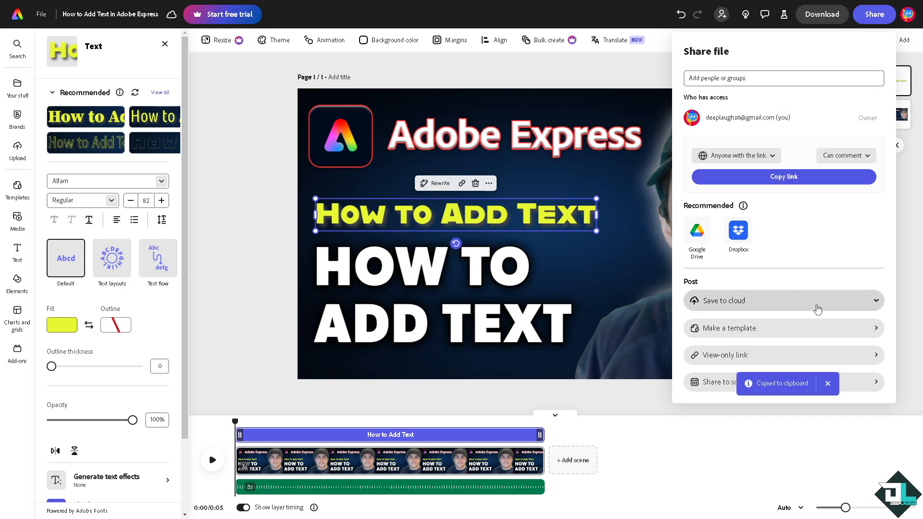
{"action": "left_click", "coordinate": [783, 301]}
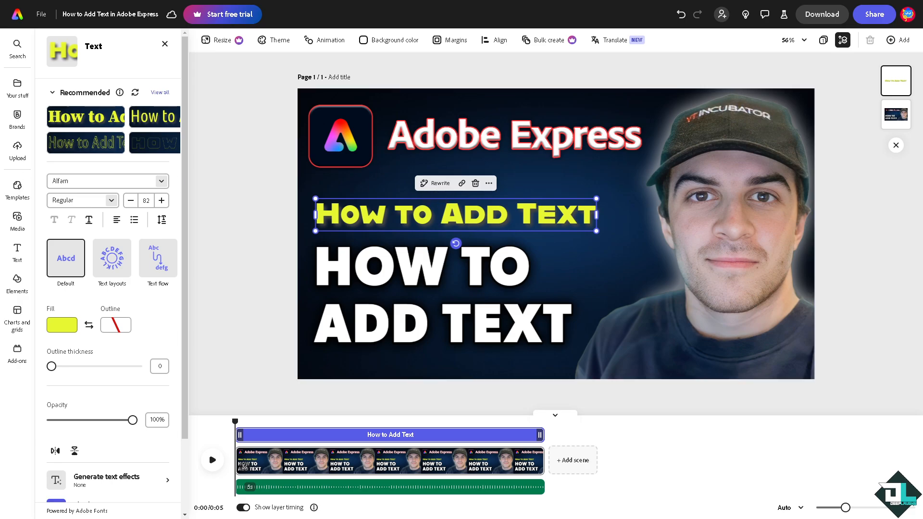
{"action": "mouse_move", "coordinate": [389, 162]}
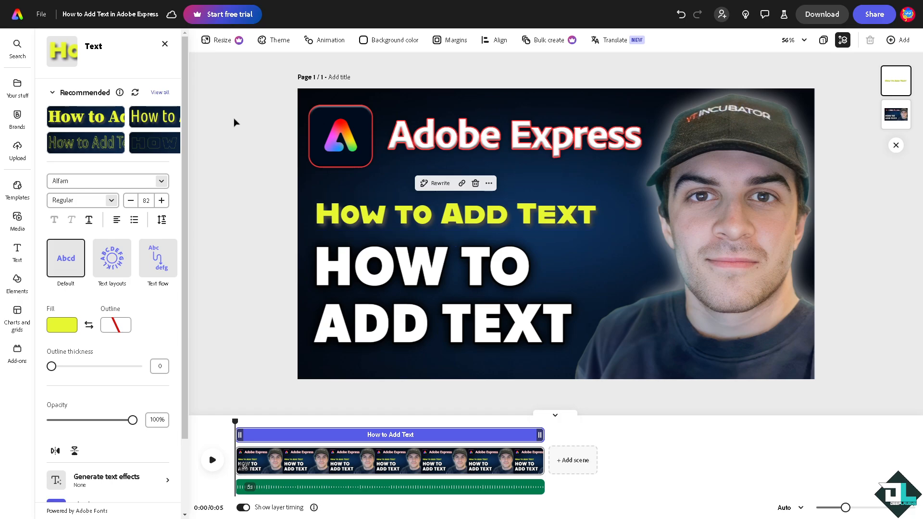
Step: Click empty canvas to deselect the caption and close the Text panel
{"action": "left_click", "coordinate": [165, 44]}
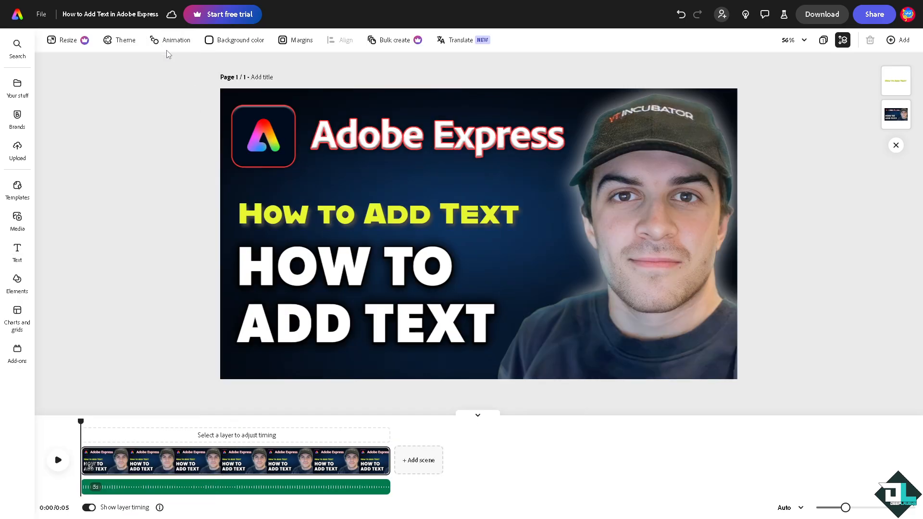